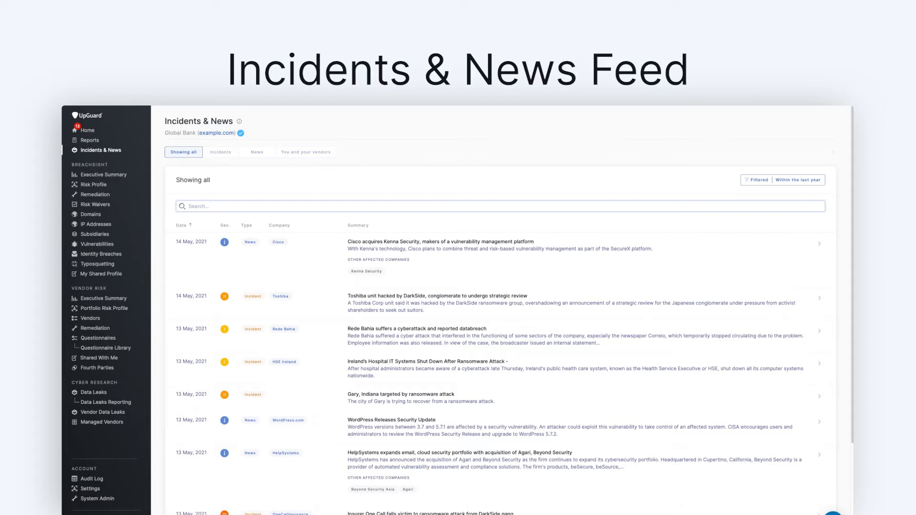
Step: Search the Incidents & News feed for 'data breach' and scroll through the matching stories
text(data breach)
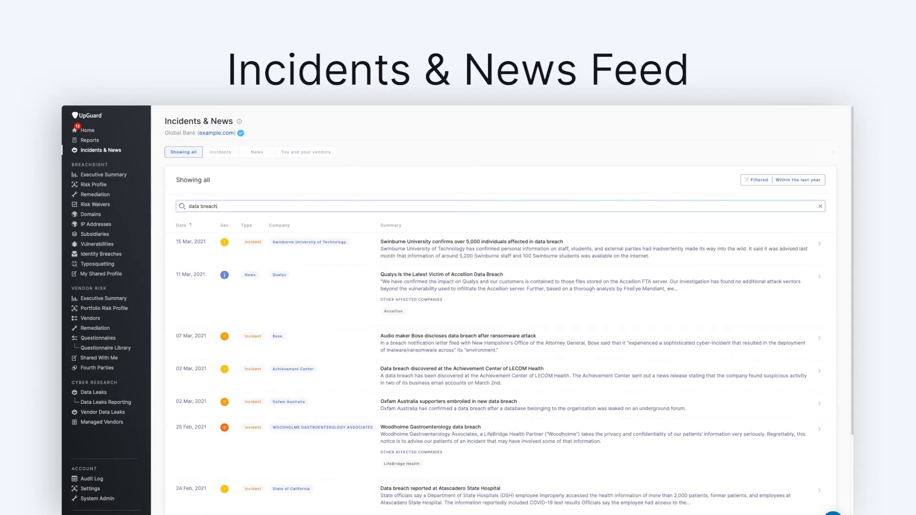
scroll(down, 3)
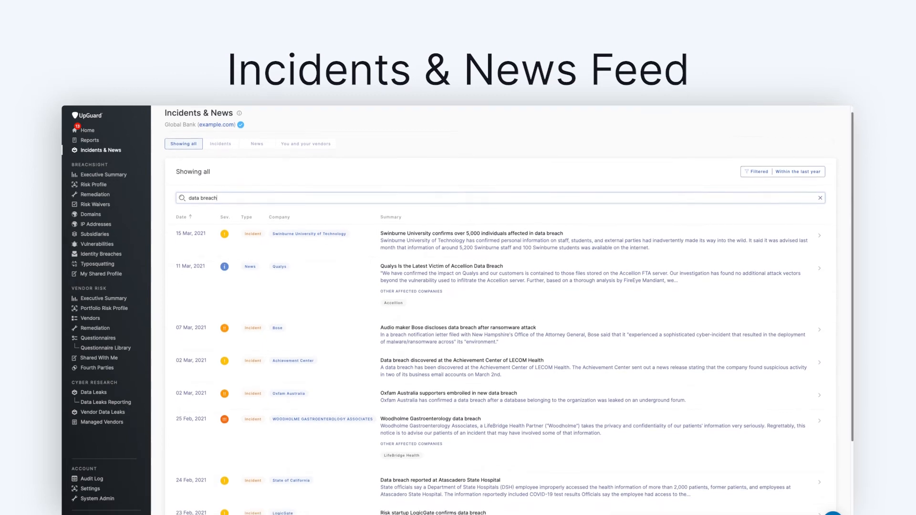
scroll(down, 3)
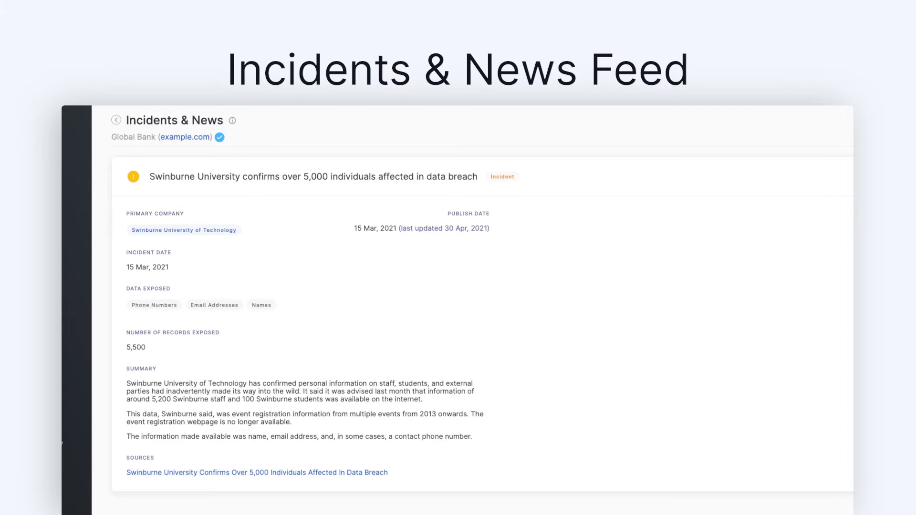
Step: Go back from the Swinburne University incident detail to the full Incidents & News feed
click(115, 121)
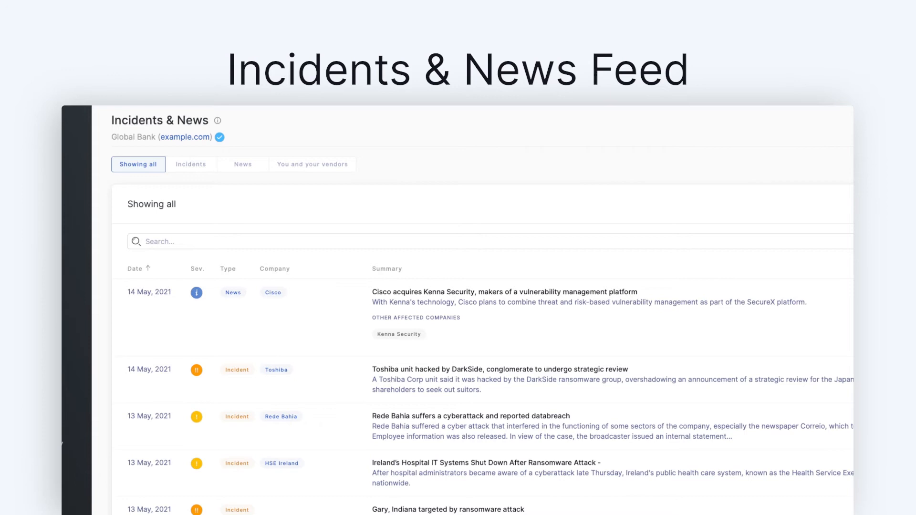
Step: Filter the feed to News items, then bring up the Global Bank roles list
click(242, 164)
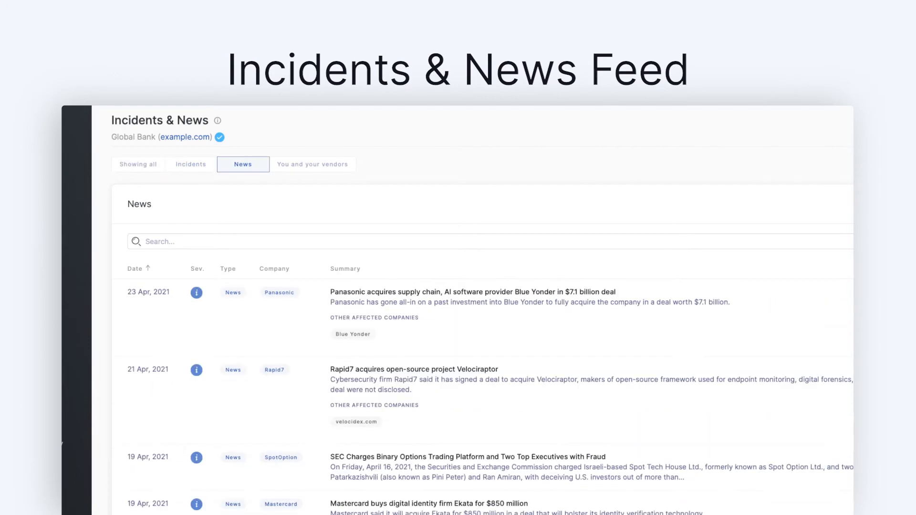
click(312, 164)
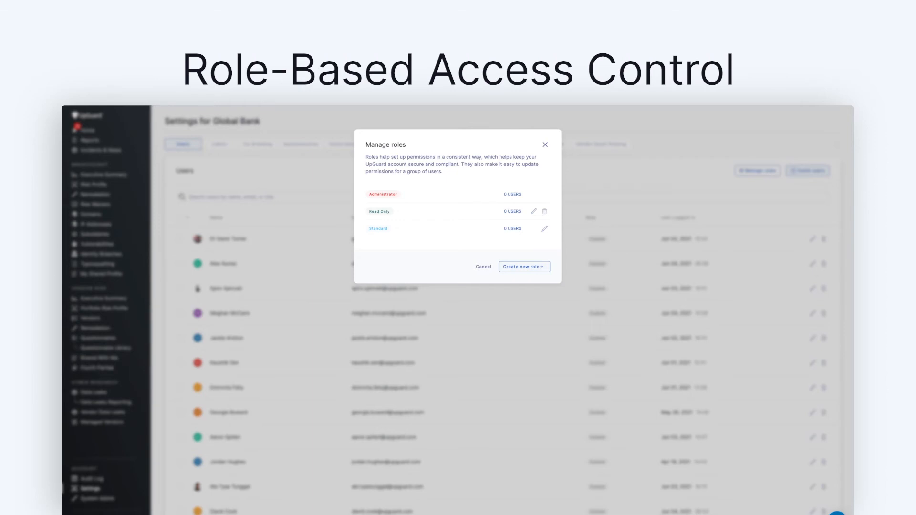
Step: Create role 'Vendor Risk Only' with BreachSight disabled and Risk Assessment Author enabled
click(523, 266)
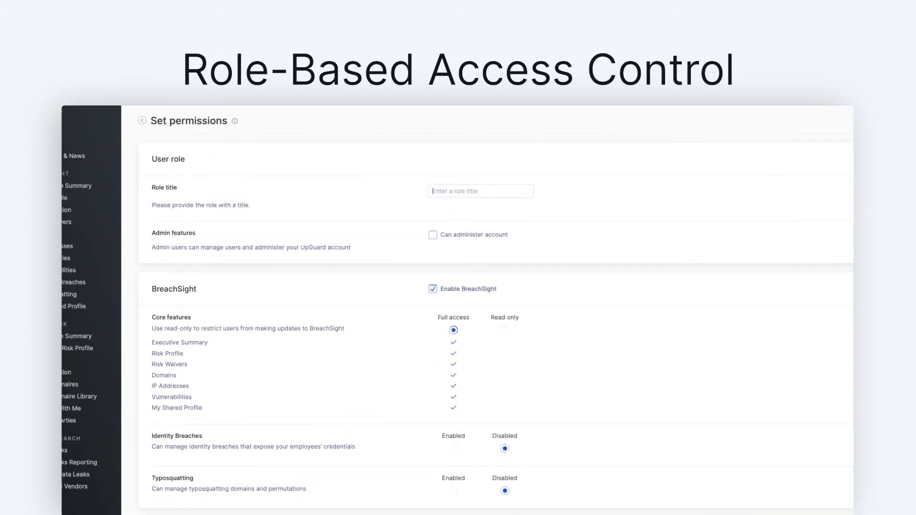
text(Vendor Risk Only)
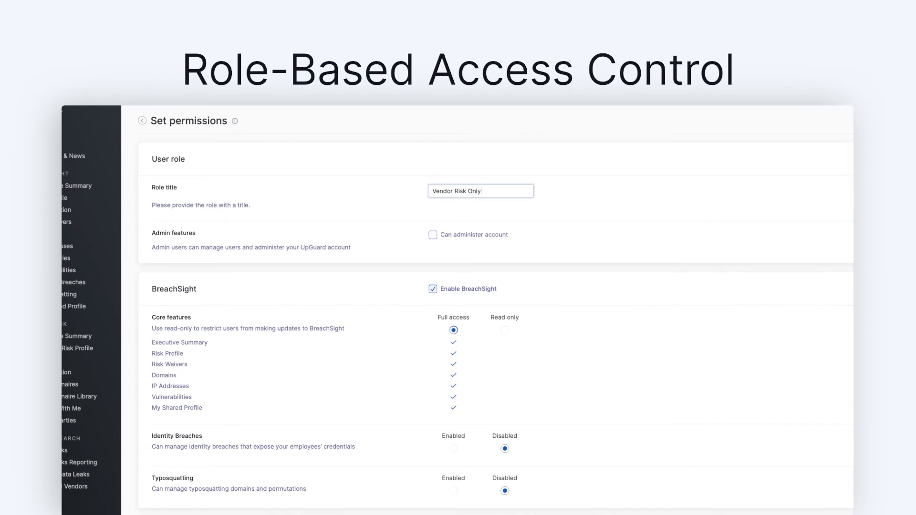
click(433, 289)
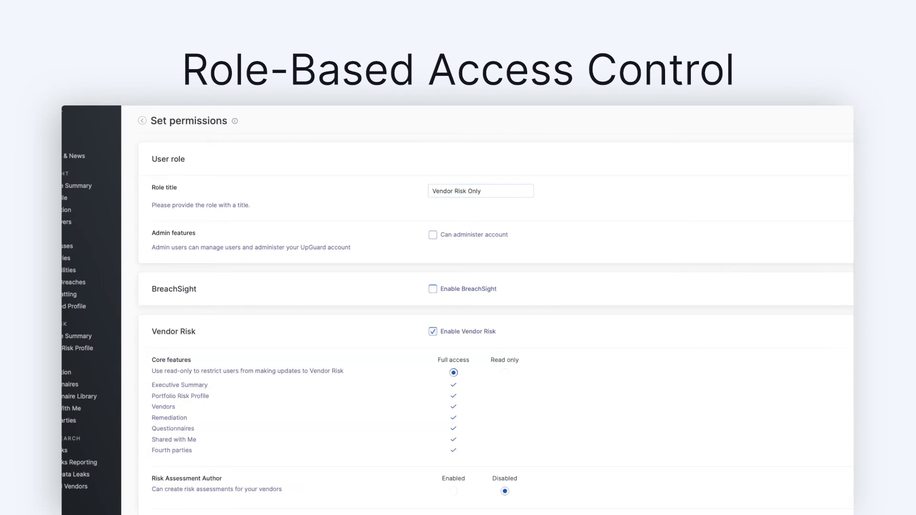
scroll(down, 3)
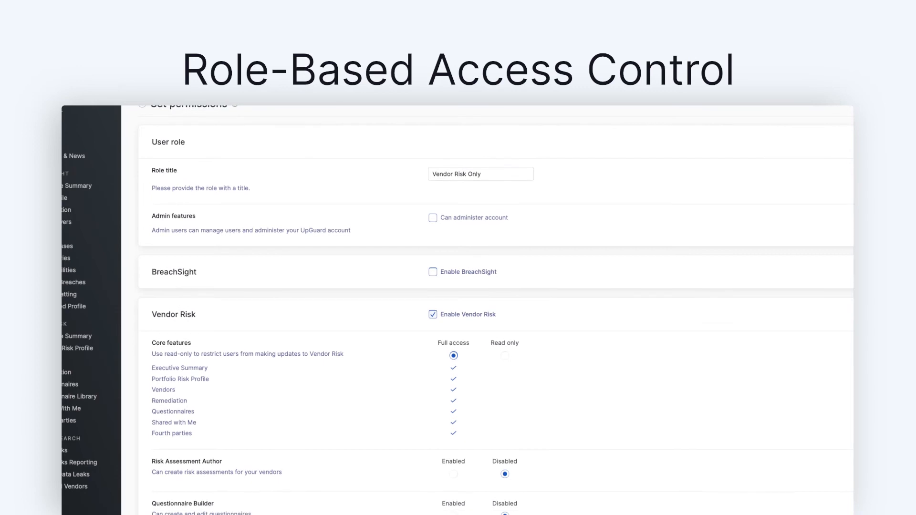
click(454, 474)
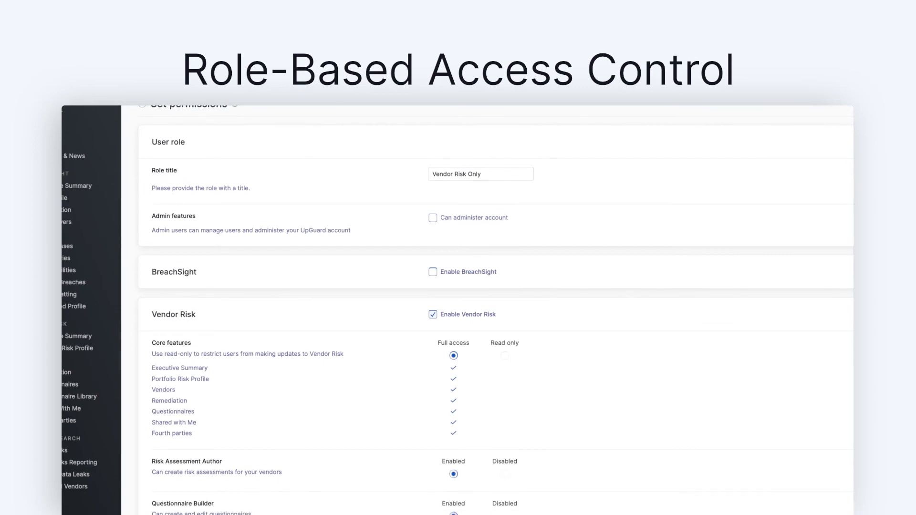